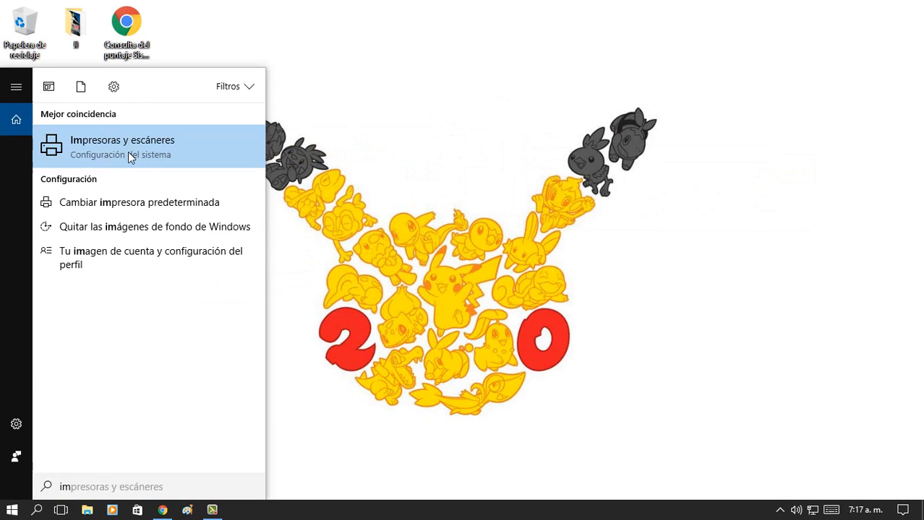
Show the Impresoras y escáneres settings page listing Canon MP280 series as default printer
{"action": "left_click", "coordinate": [121, 147]}
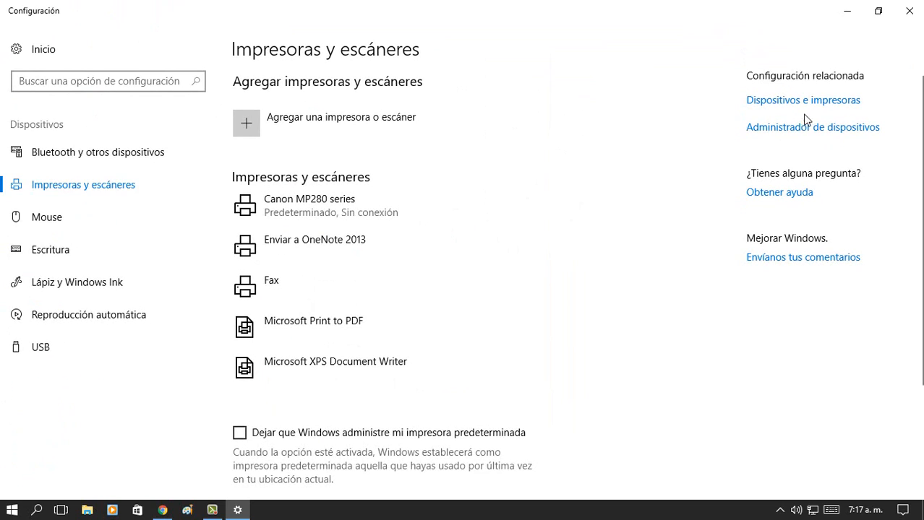
{"action": "mouse_move", "coordinate": [487, 326]}
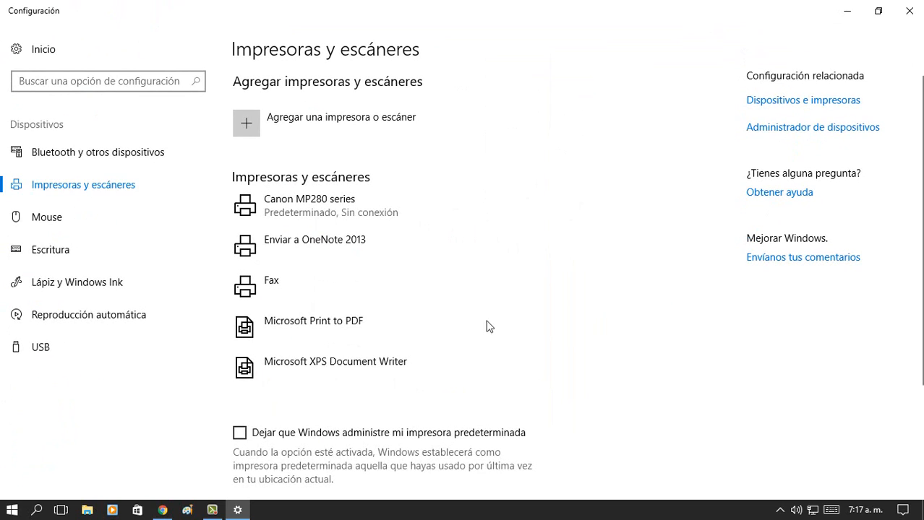
{"action": "mouse_move", "coordinate": [760, 180]}
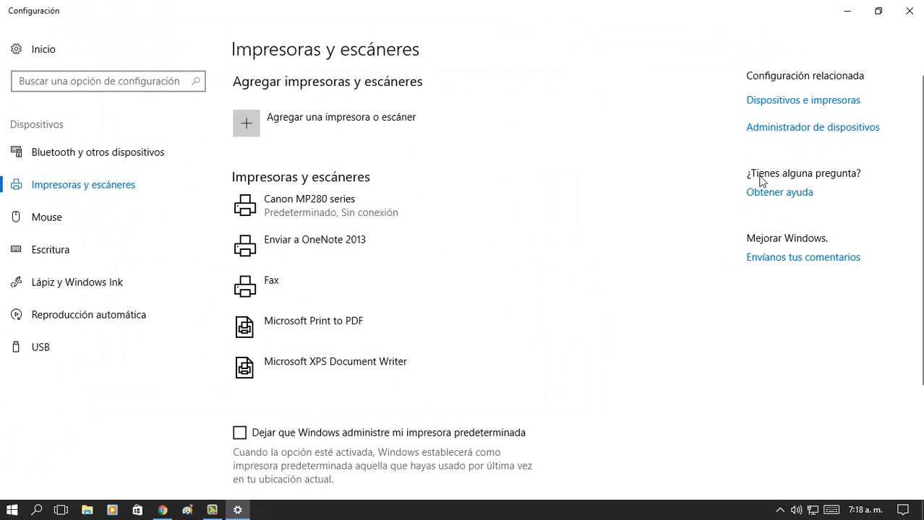
Bring the Analisiseconomico document forward in Word, reaching its Información backstage page
{"action": "left_click", "coordinate": [813, 128]}
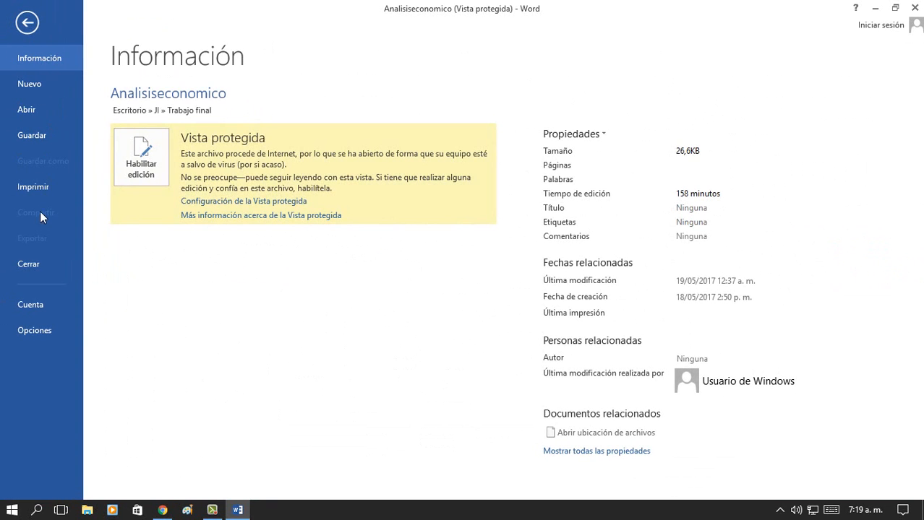
Enable printing via Habilitar impresión so the Print page previews the document for Canon MP280 series
{"action": "left_click", "coordinate": [33, 186]}
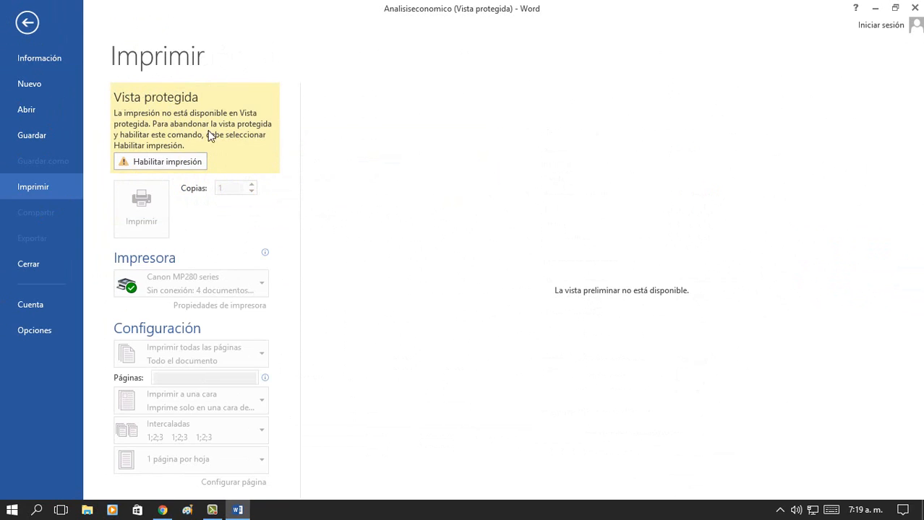
{"action": "left_click", "coordinate": [159, 162]}
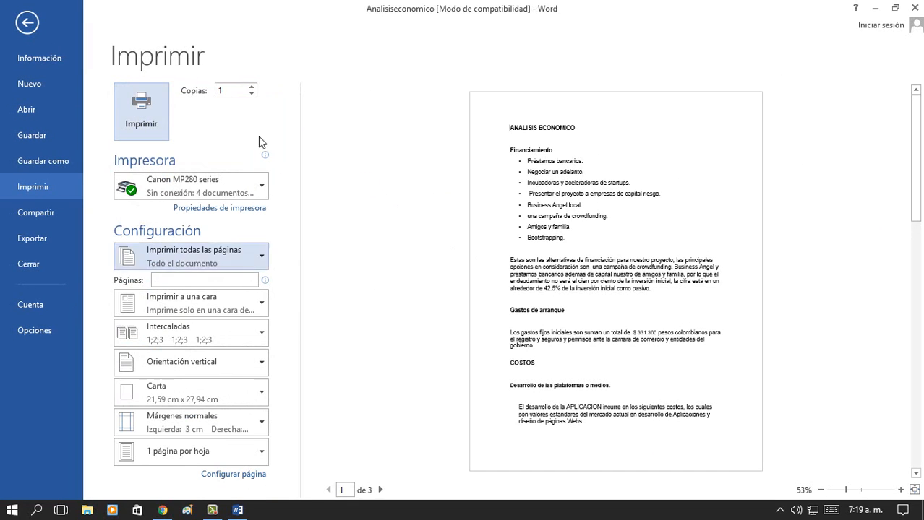